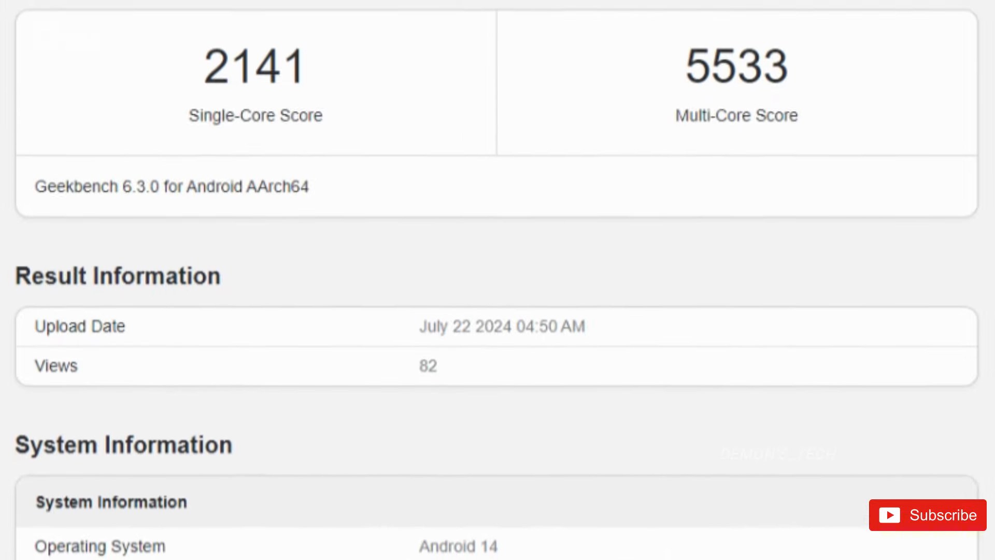
scroll("up", 3)
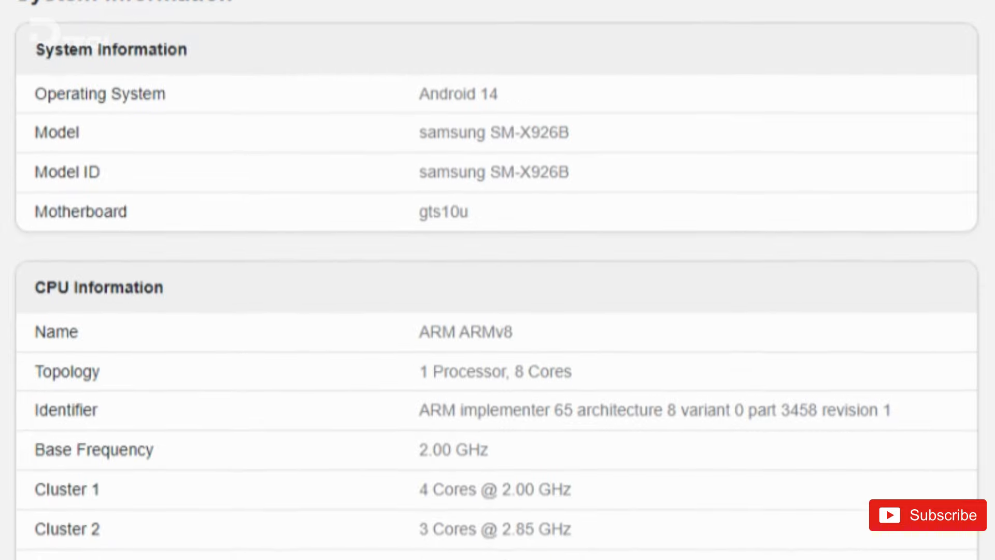
scroll("down", 3)
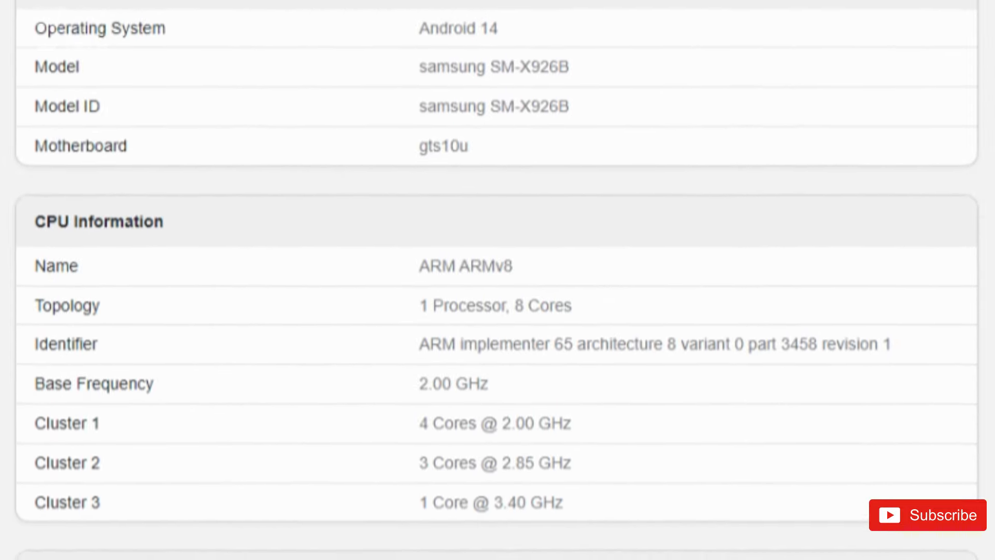